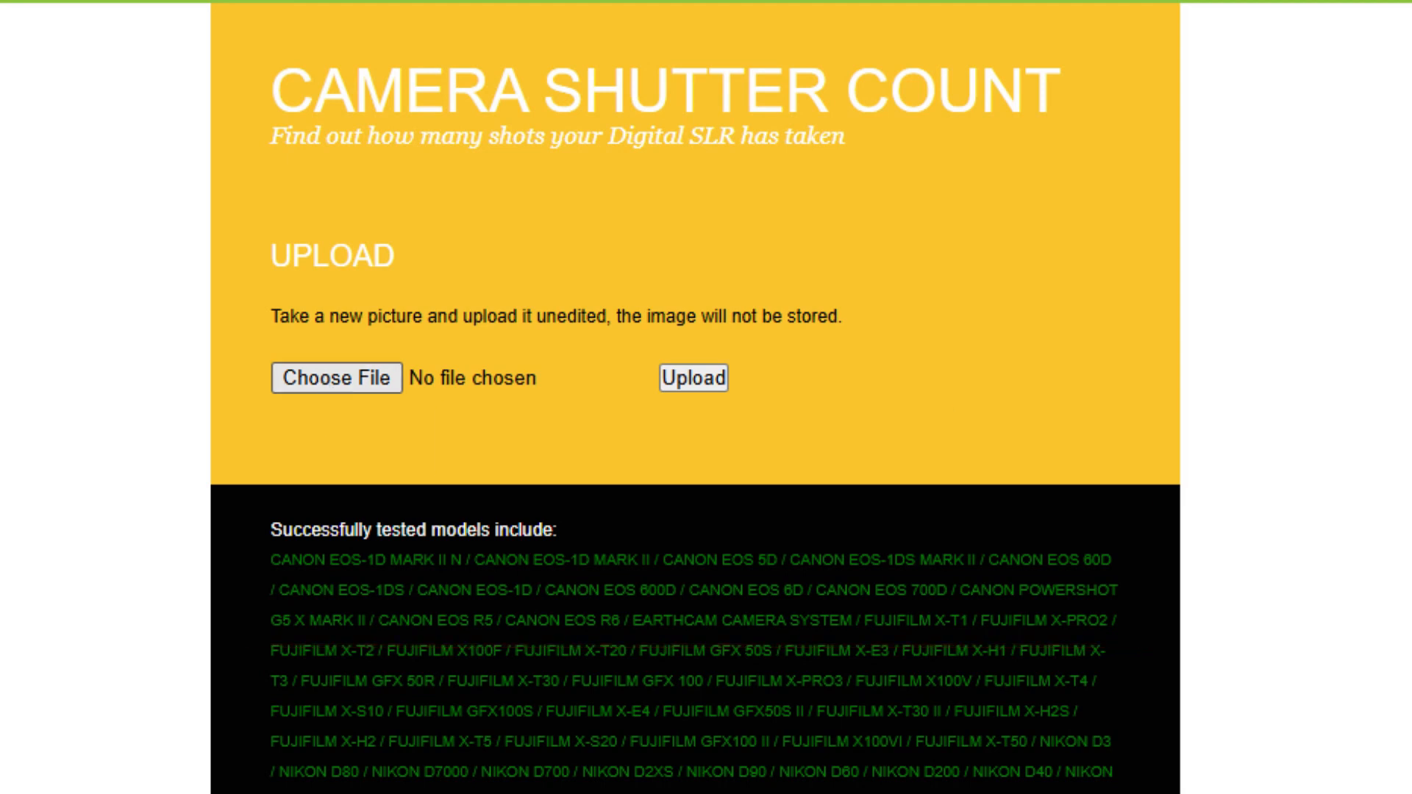
- Pick the camera JPG photo and upload it for a shutter-count check
left_click(335, 377)
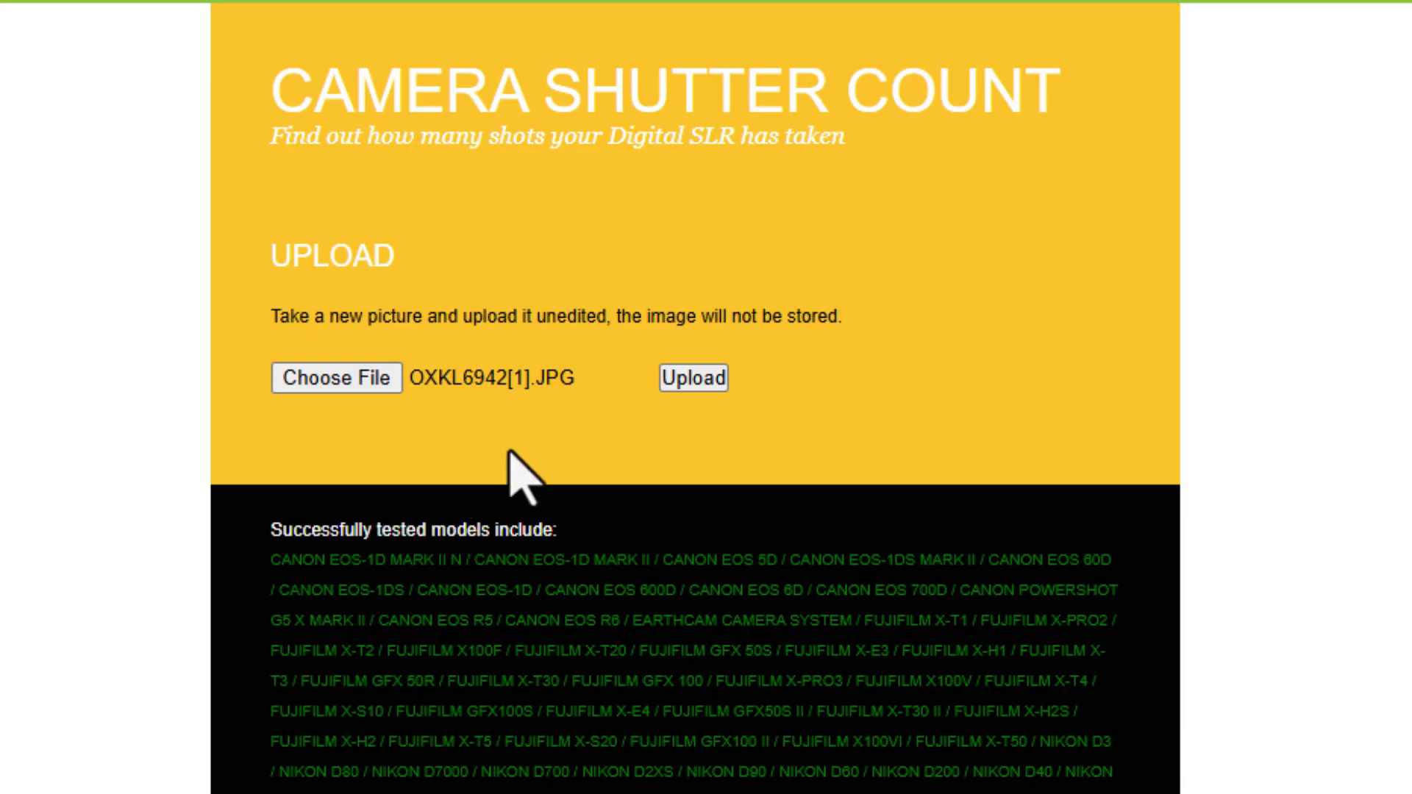
left_click(693, 378)
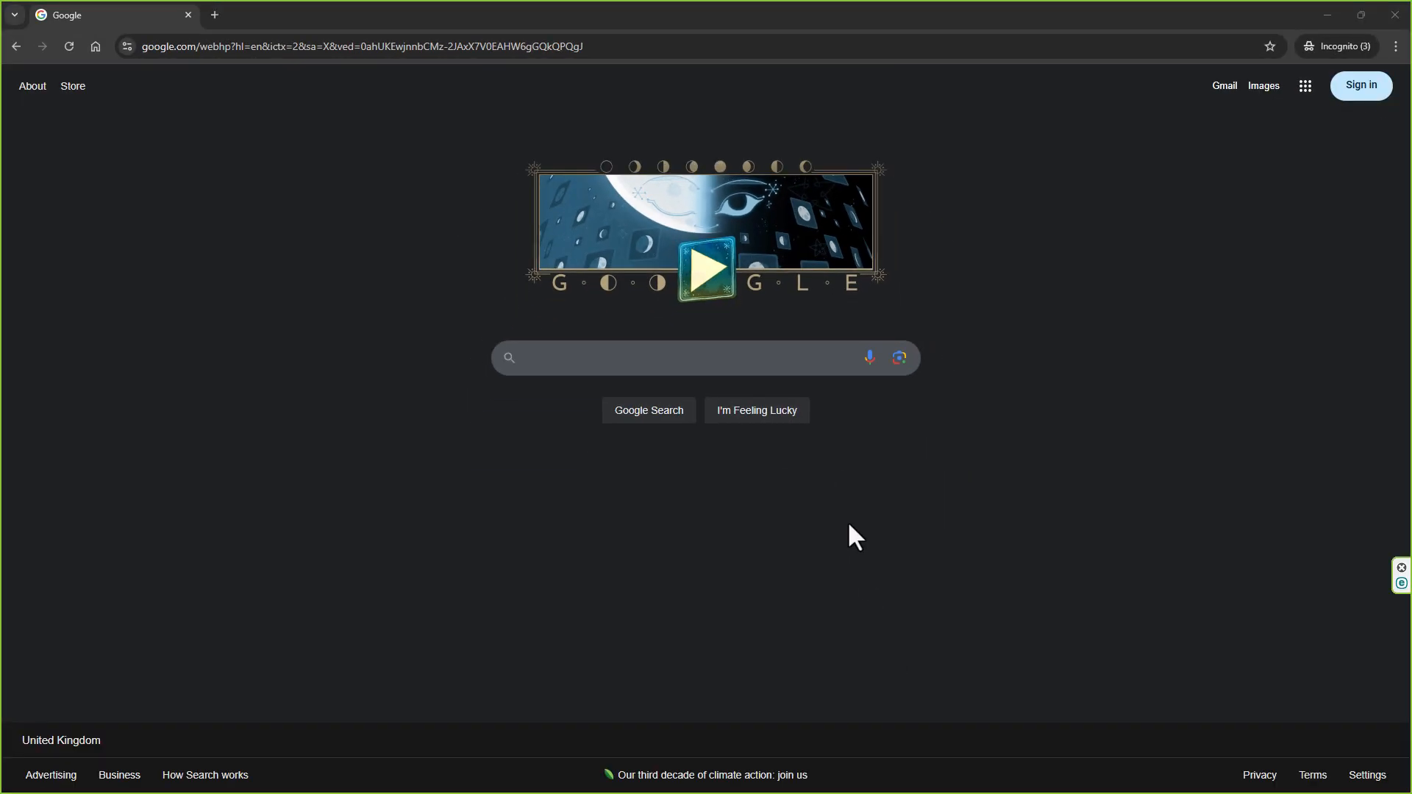
- Search Google for Tornado Shutter Counter and open its website
left_click(360, 48)
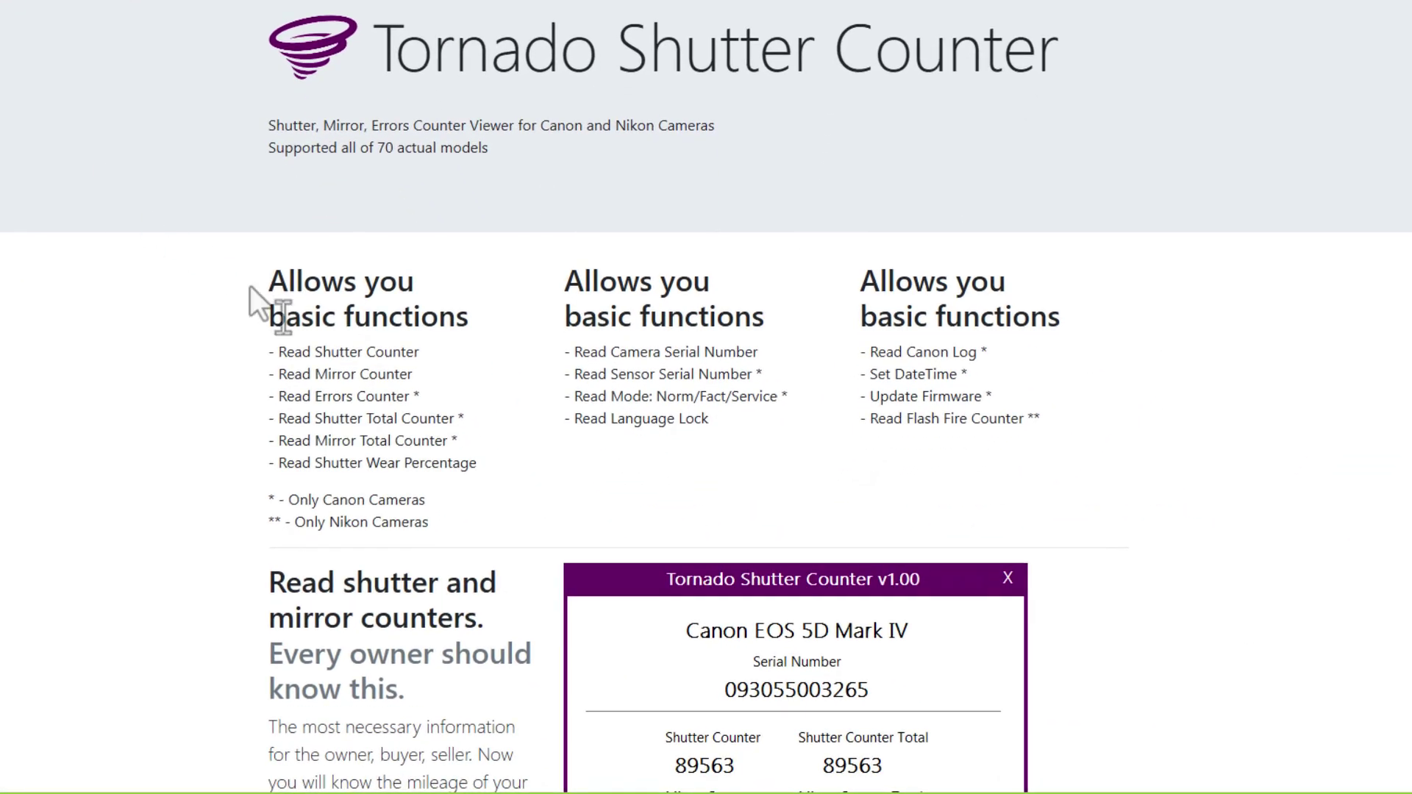
- Scroll to Downloads and request the Tornado SCF v1.05 download
scroll("down", 3)
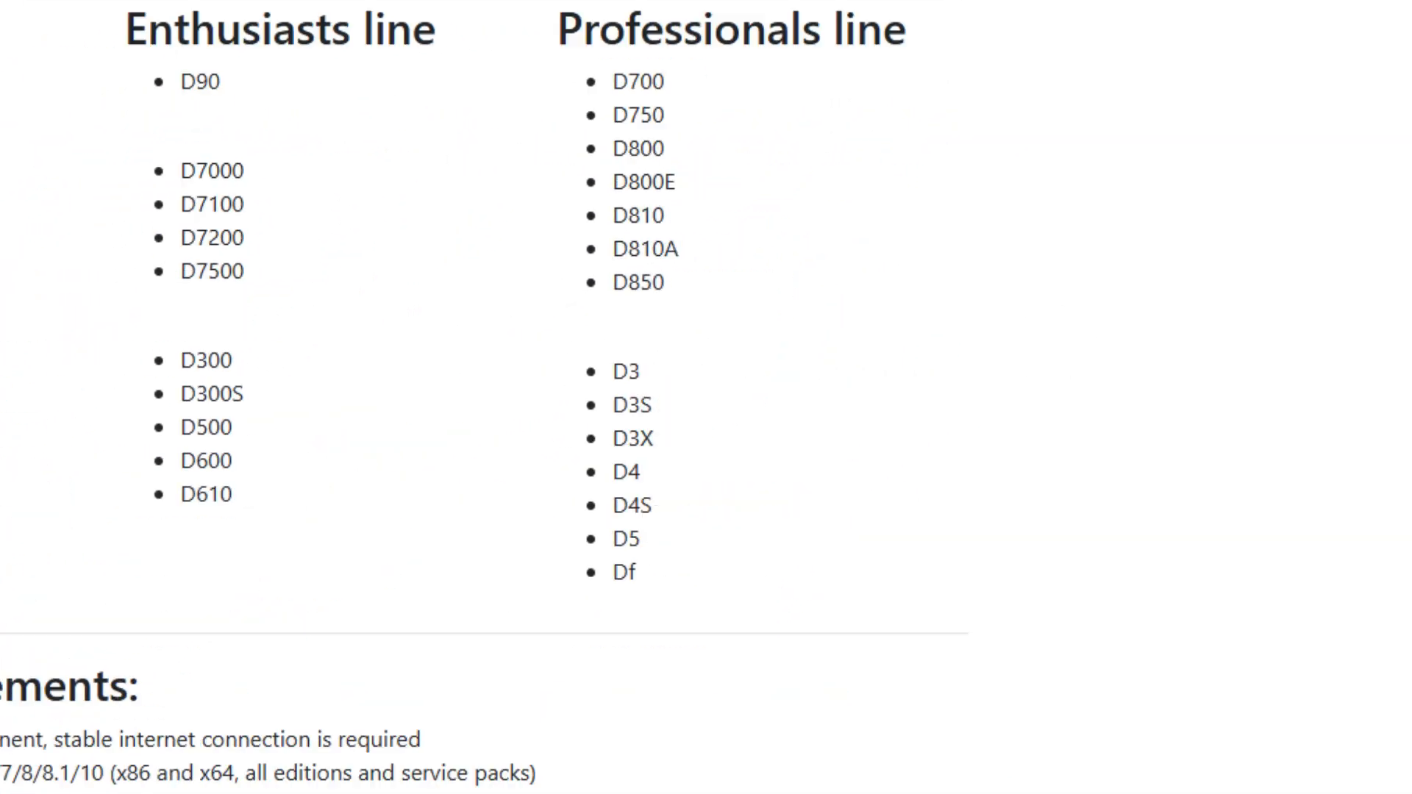
scroll("down", 3)
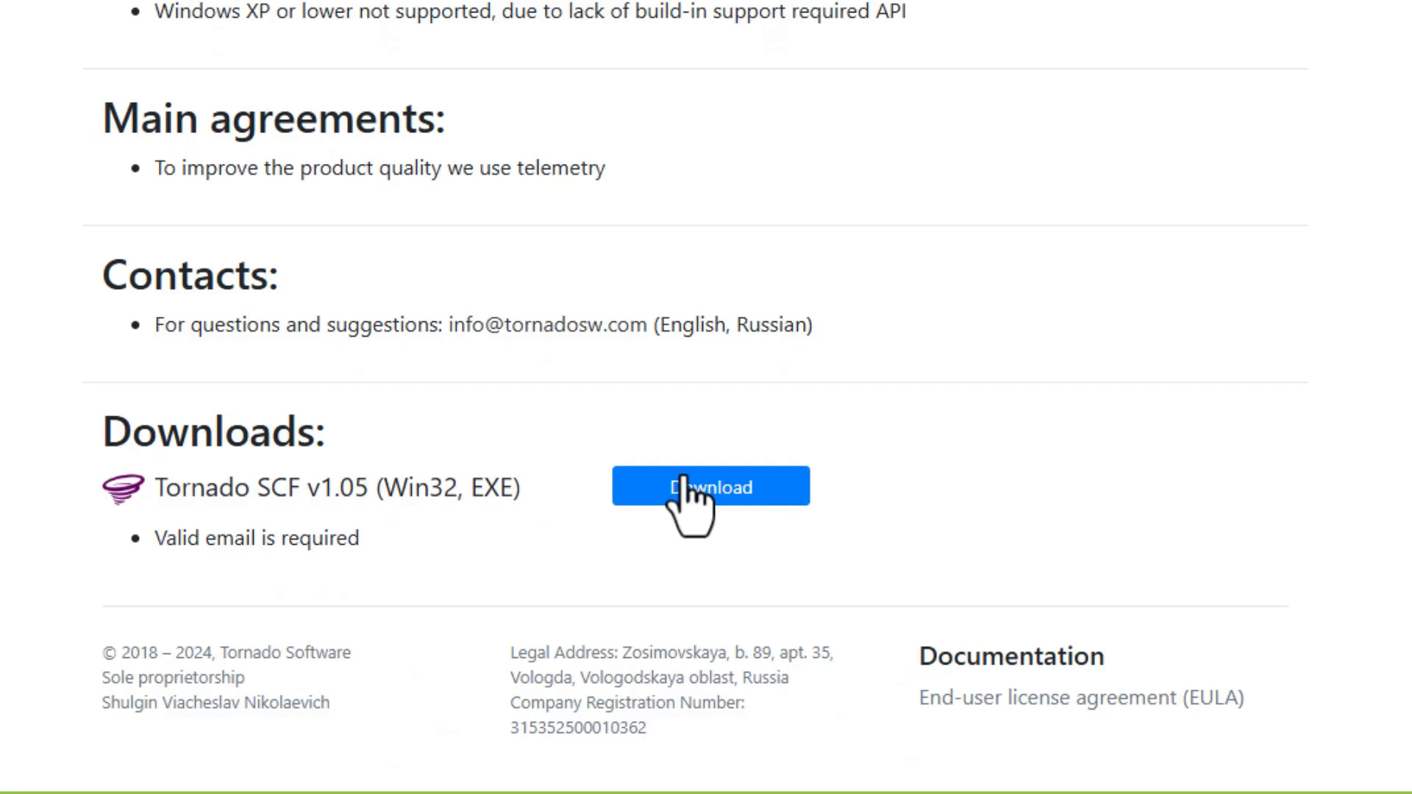
left_click(710, 486)
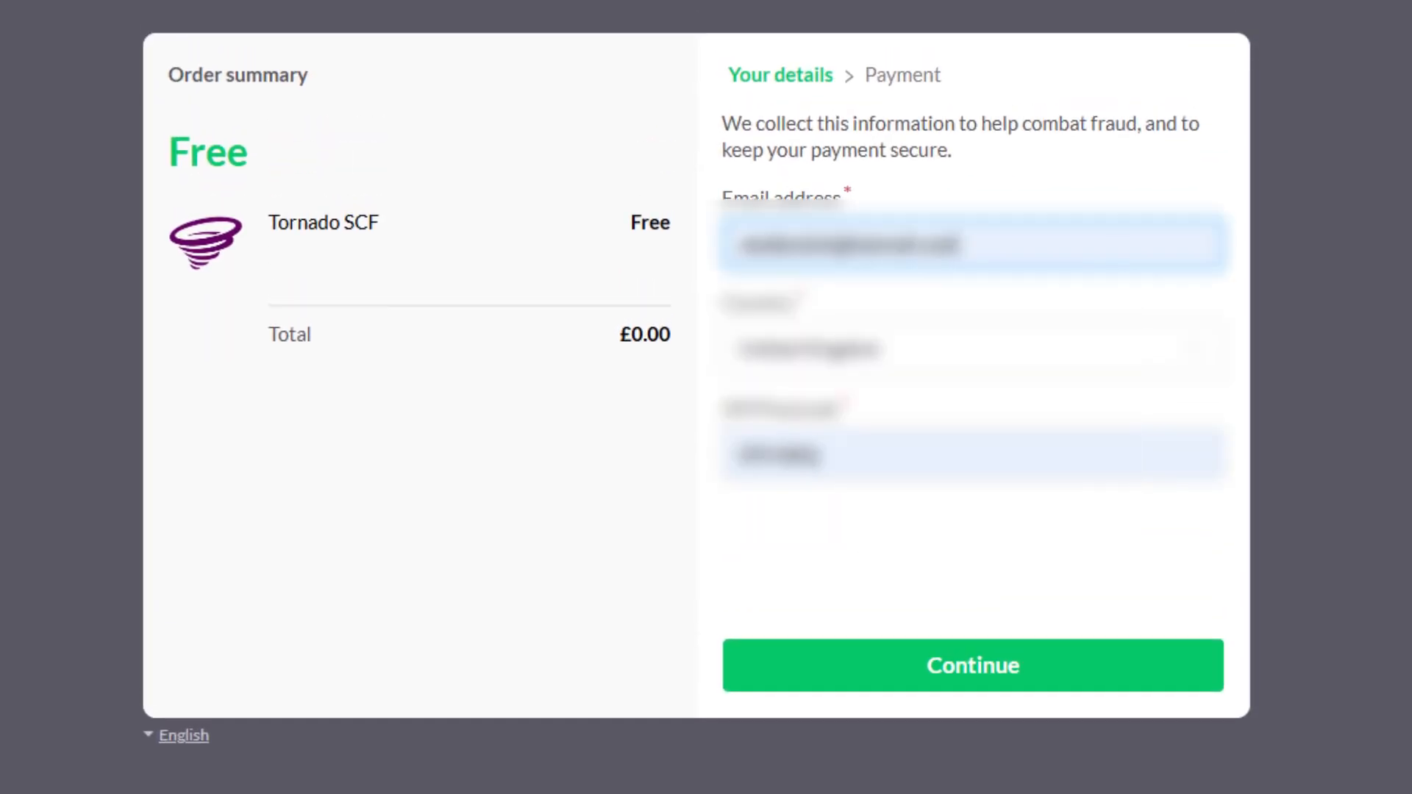
- Continue past Your details and complete the free Tornado SCF checkout
left_click(972, 665)
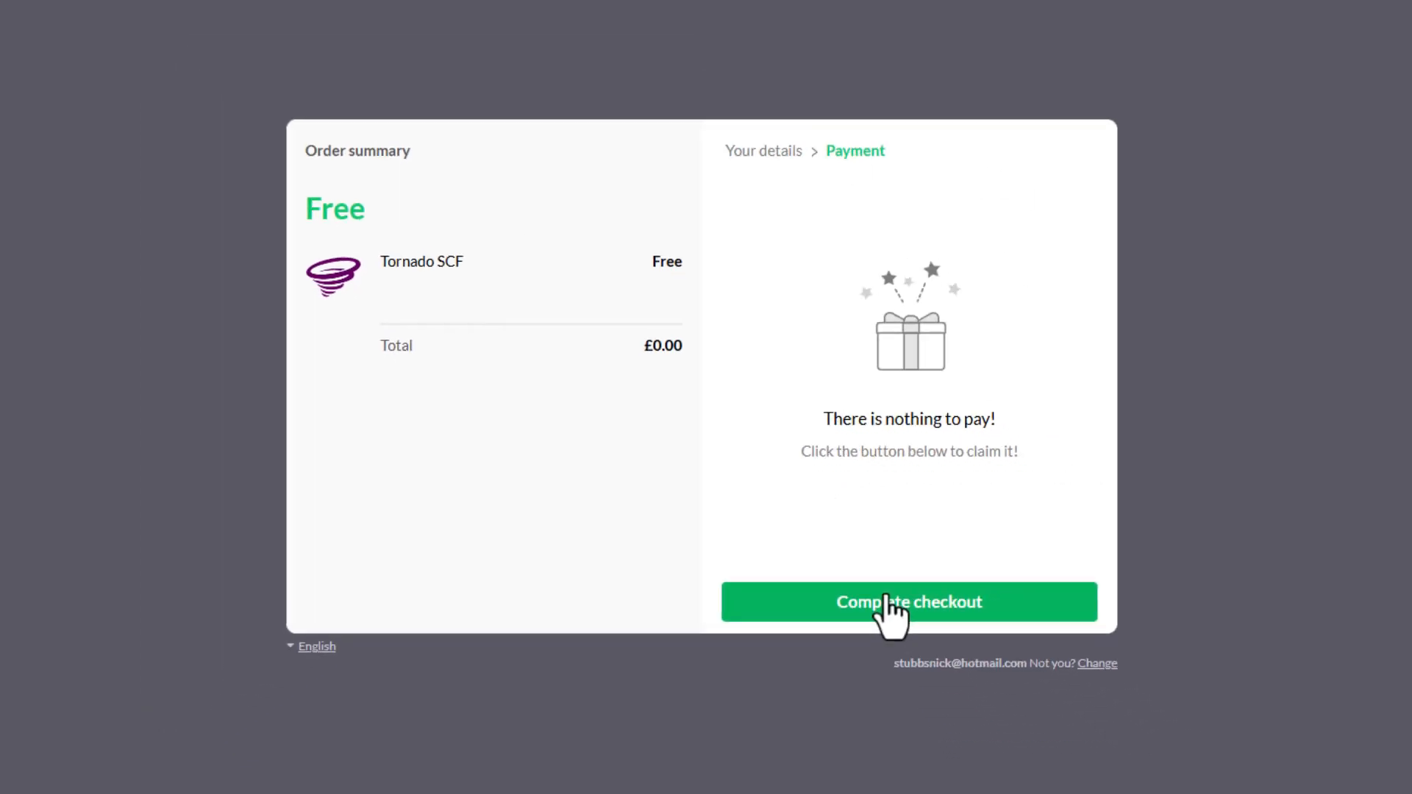
left_click(908, 601)
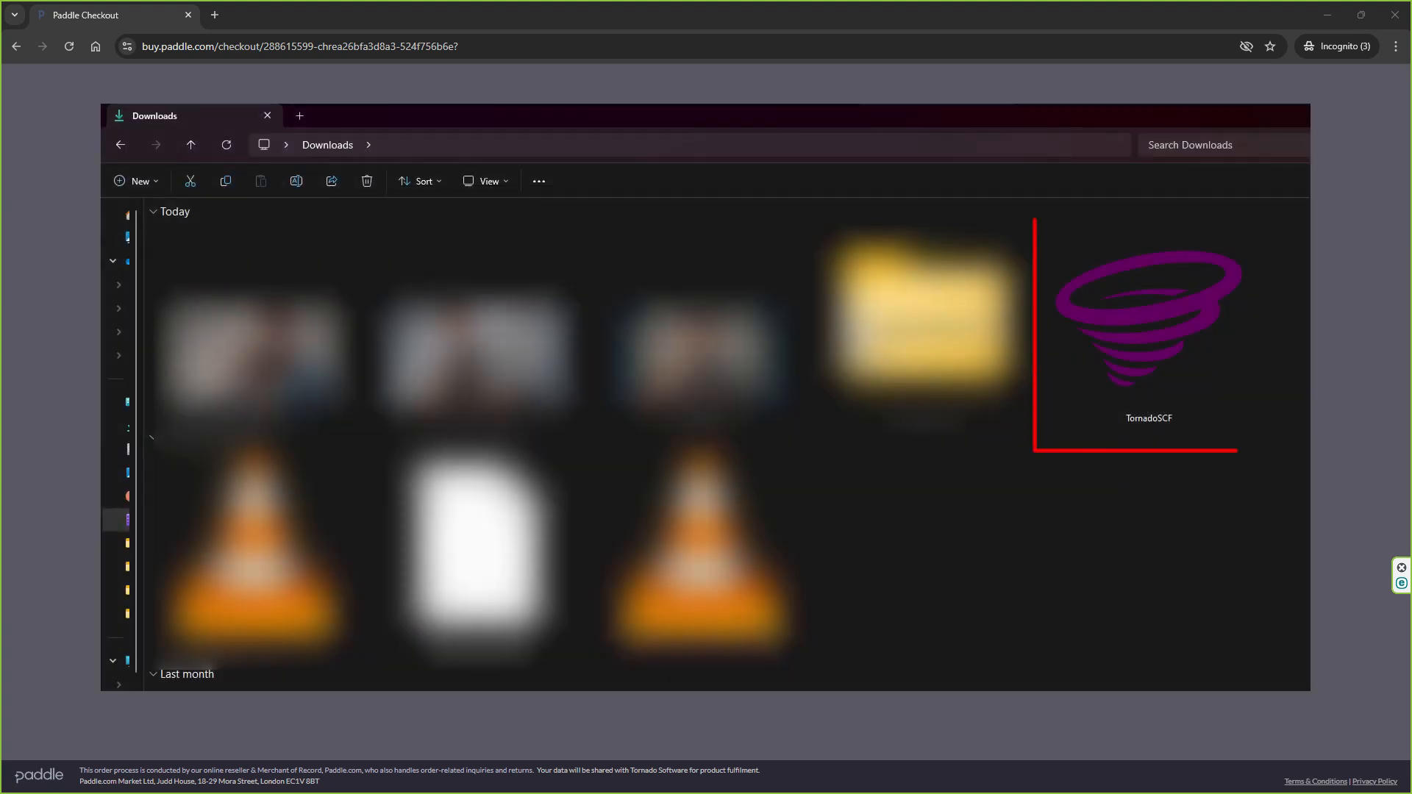
- Run the TornadoSCF file from the Downloads folder
double_click(1147, 325)
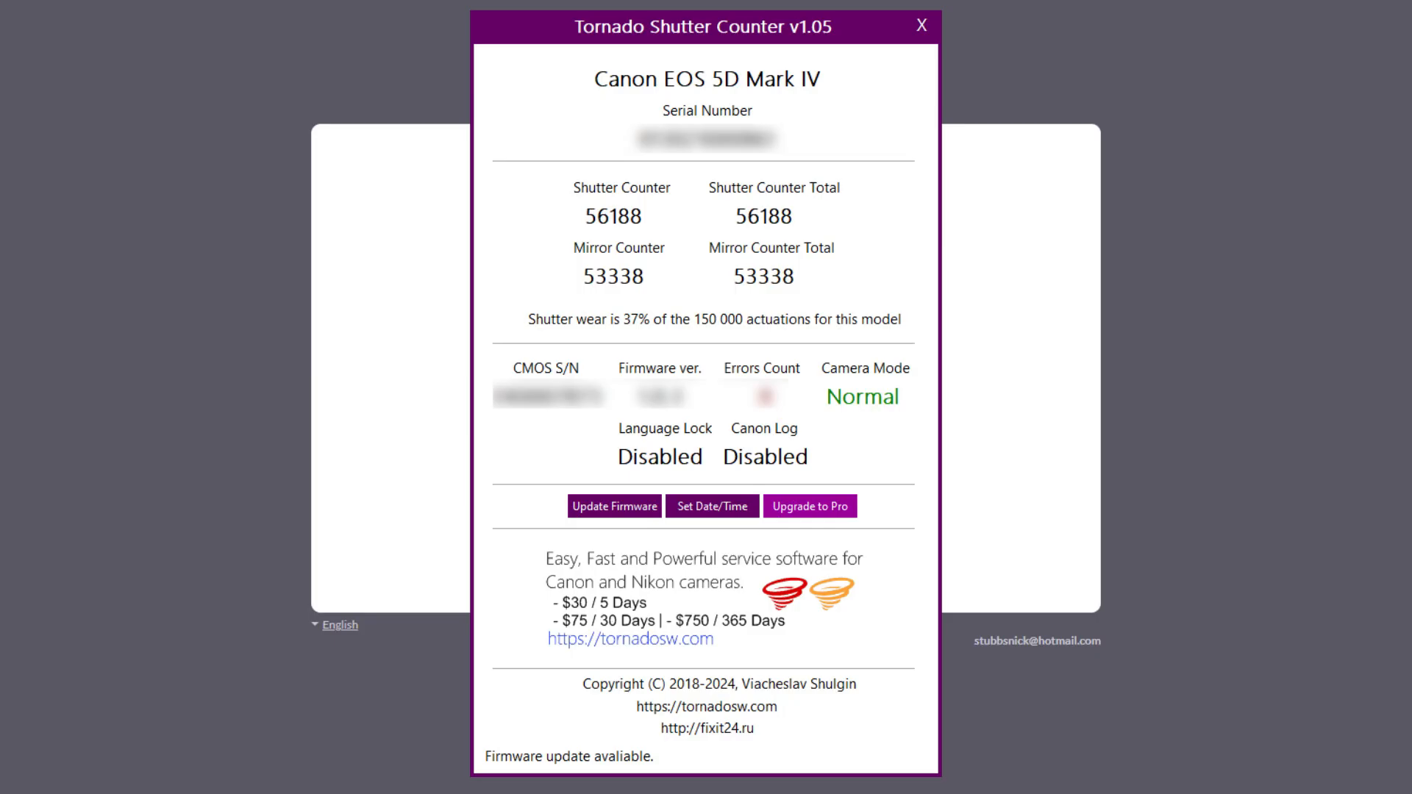
mouse_move(1401, 411)
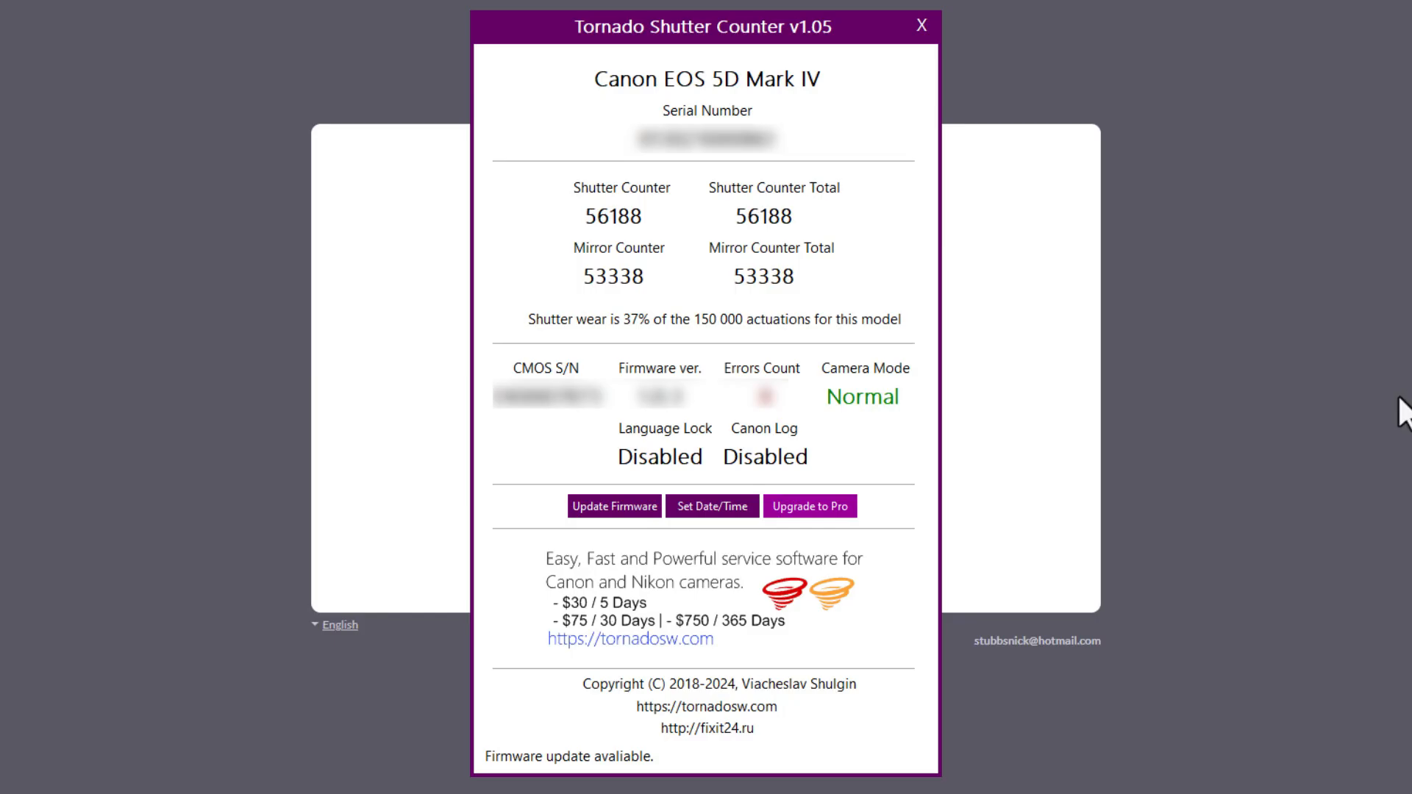
mouse_move(1353, 457)
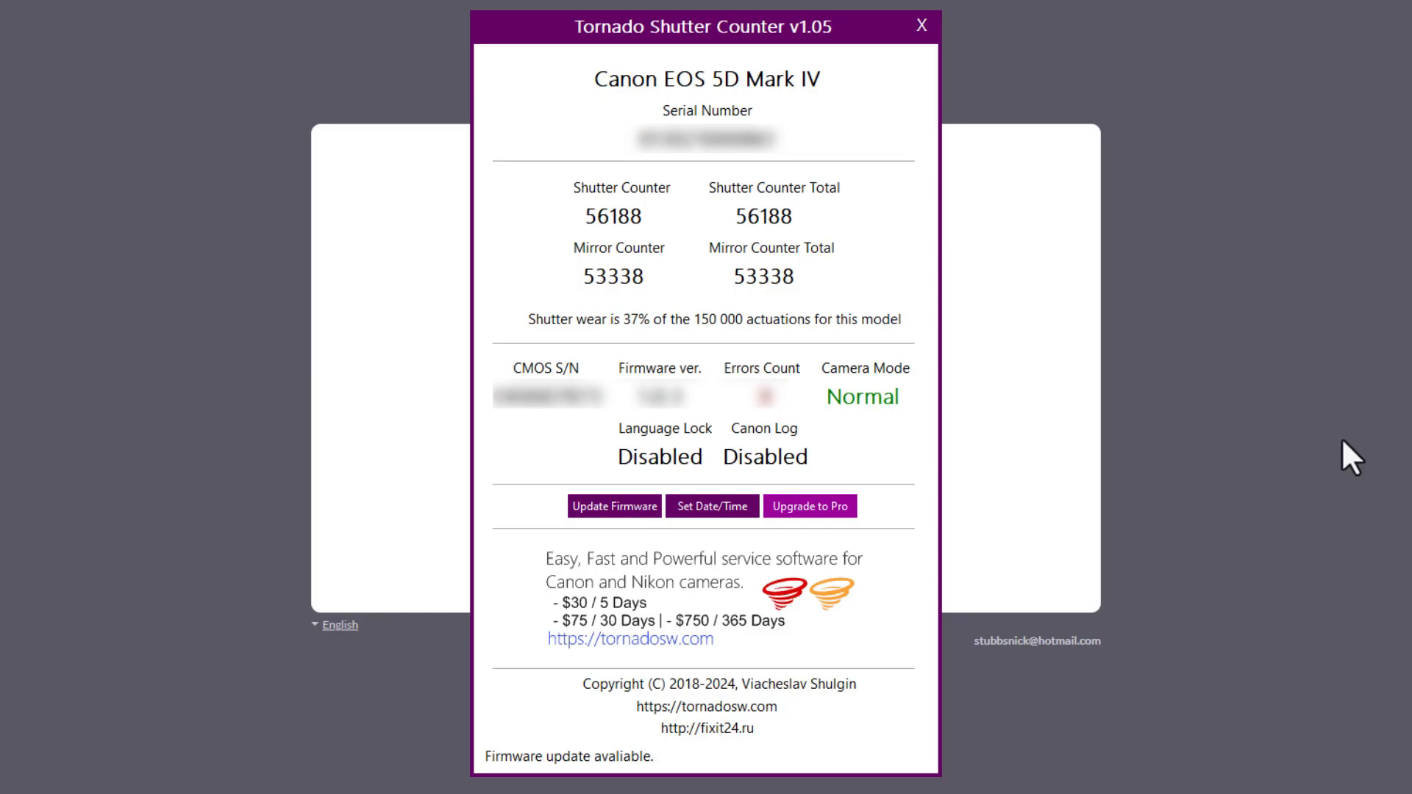